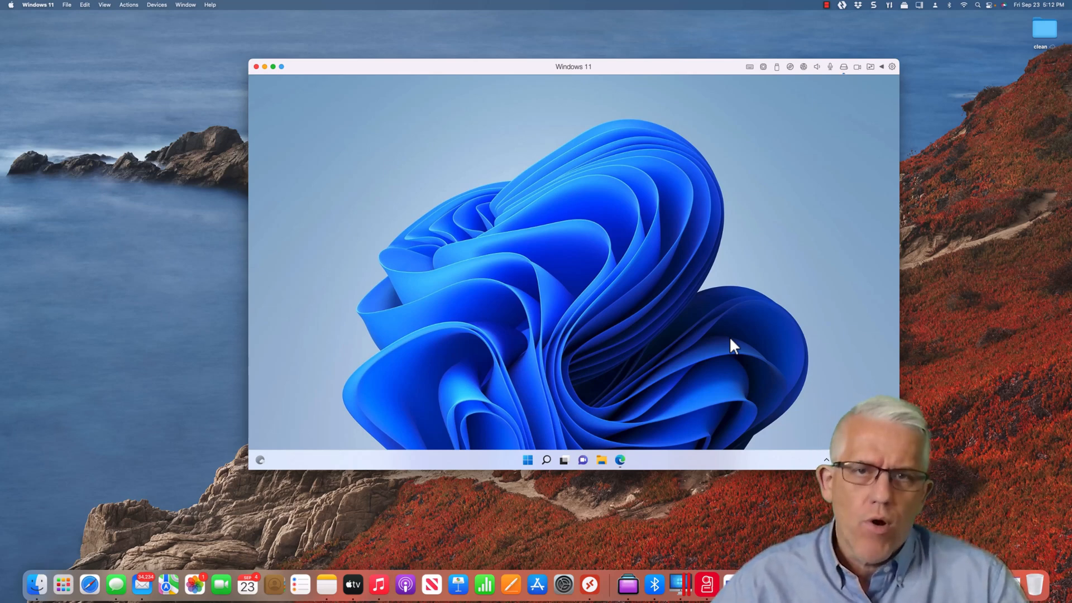
mouse_move(683, 334)
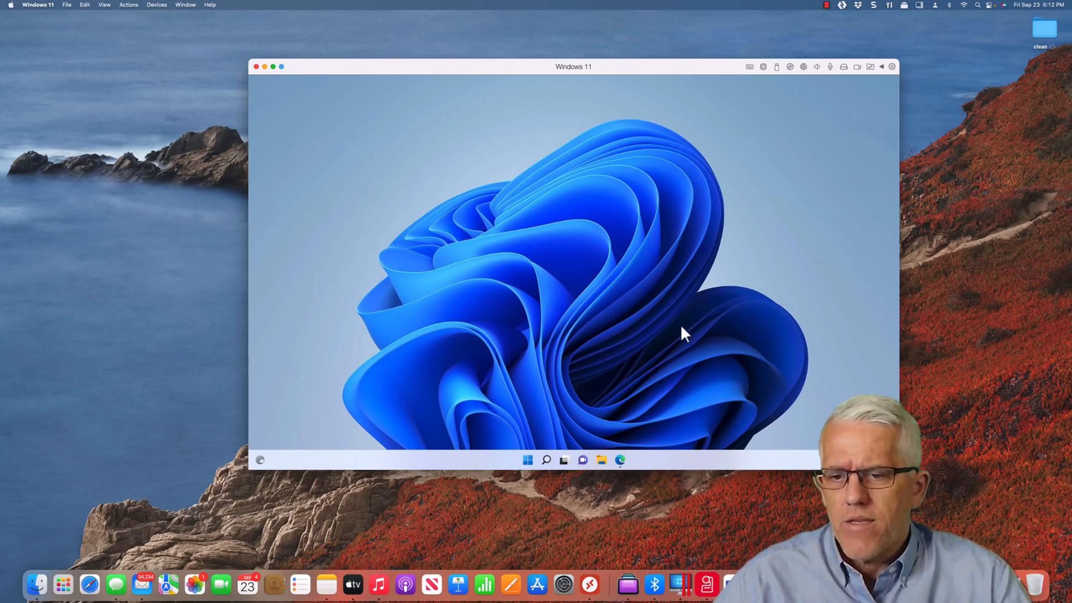
mouse_move(666, 362)
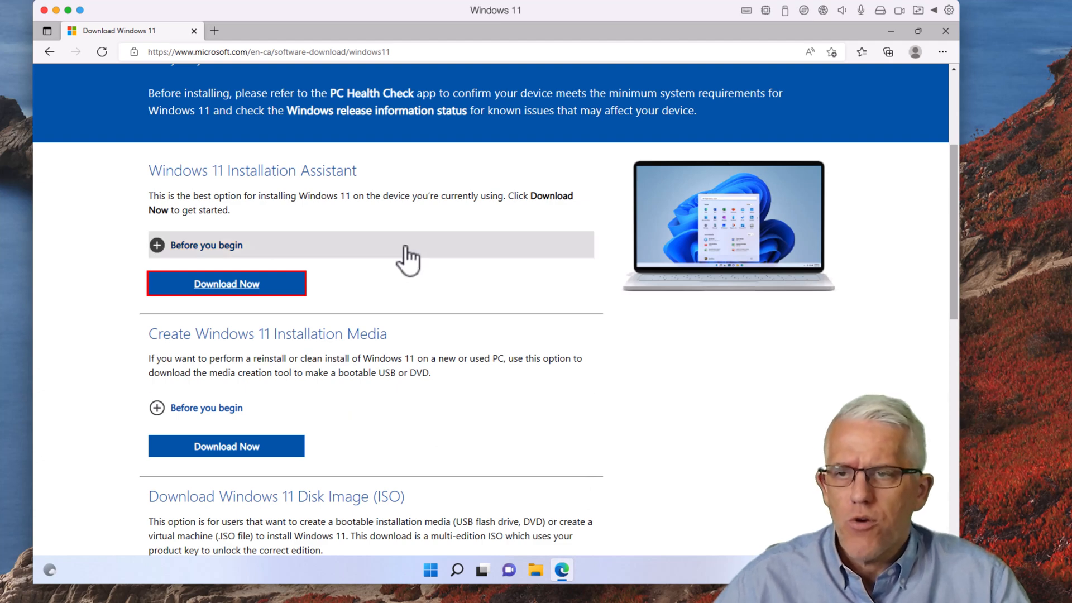
mouse_move(519, 390)
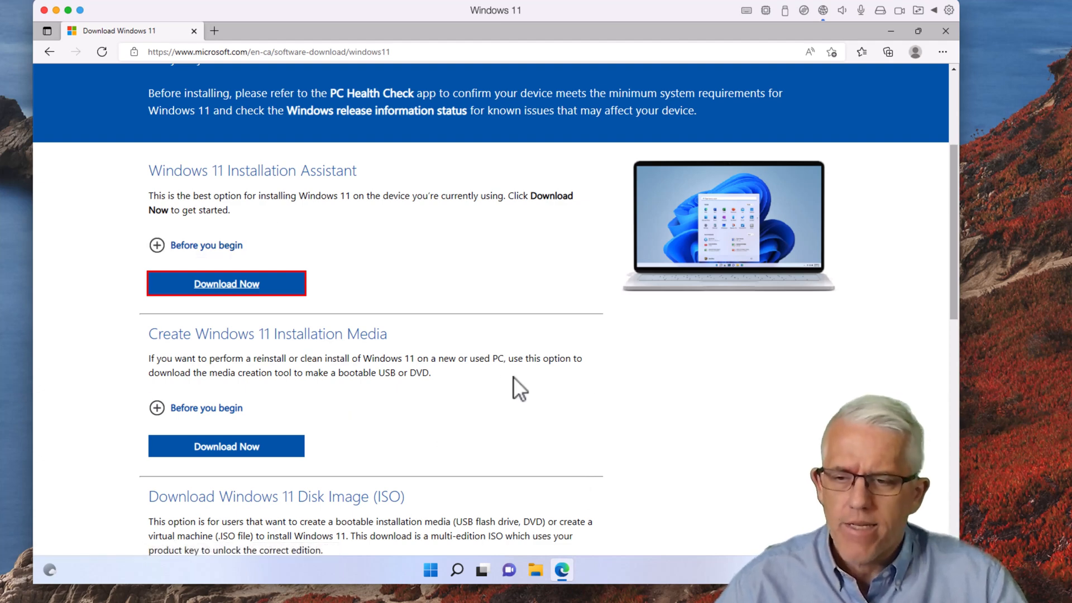
- Start downloading the Windows 11 Installation Assistant from the Edge download page
scroll("down", 3)
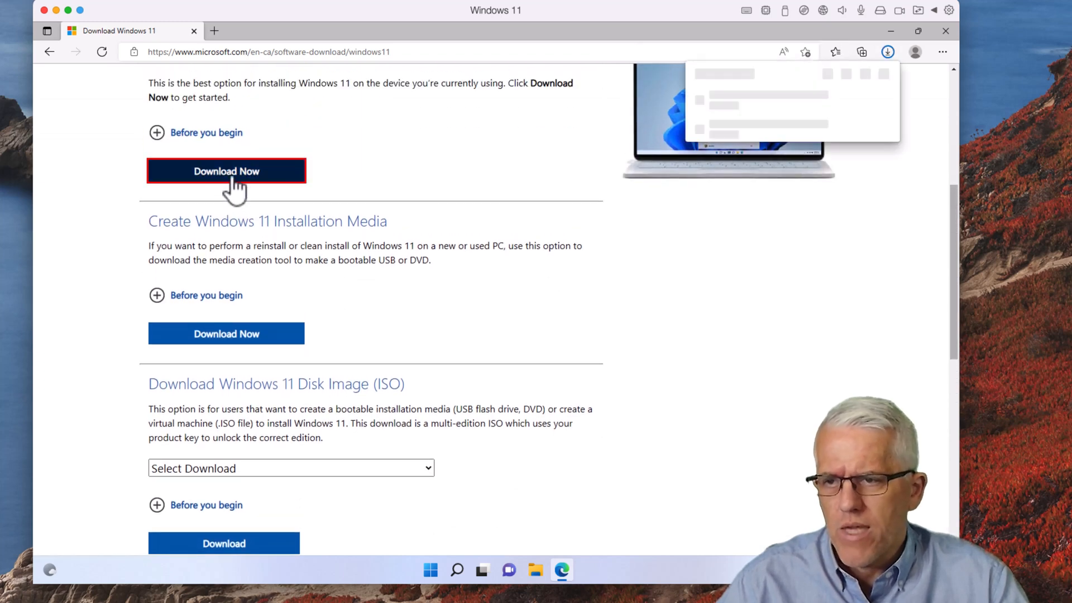
left_click(225, 171)
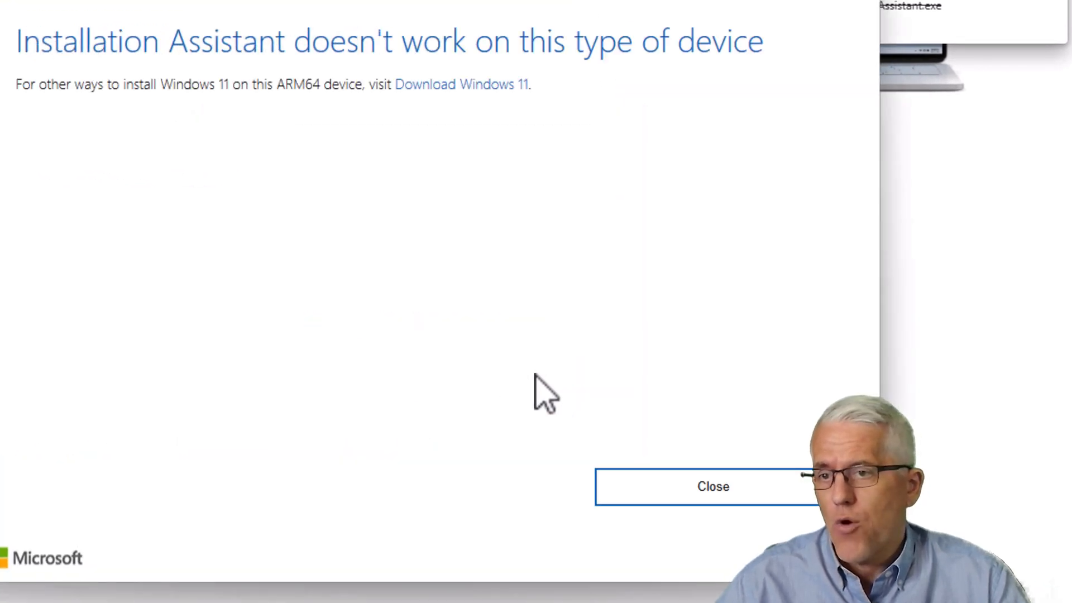
mouse_move(335, 225)
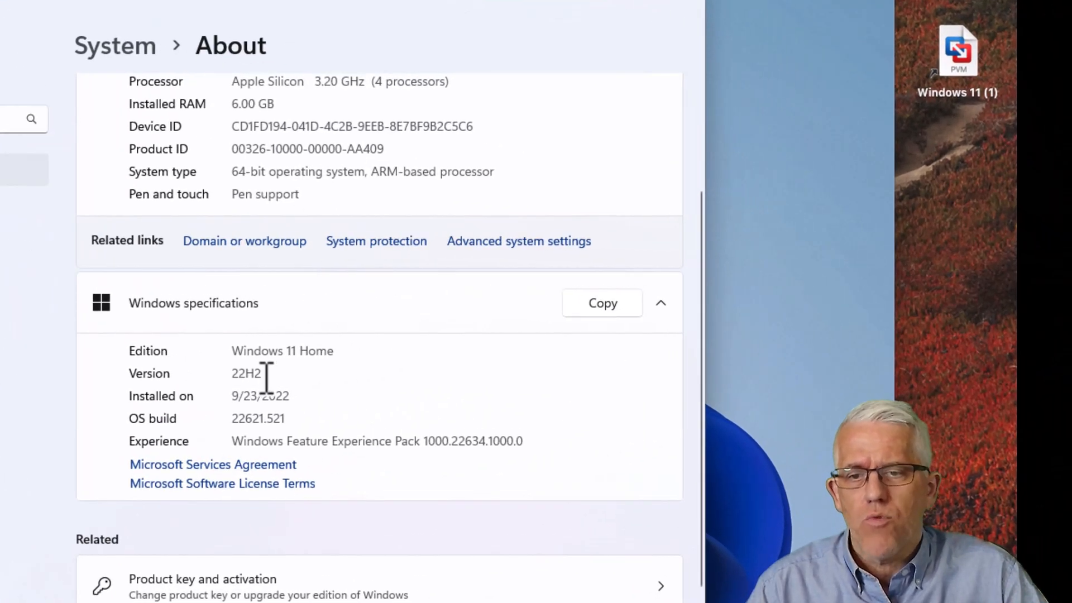
mouse_move(246, 404)
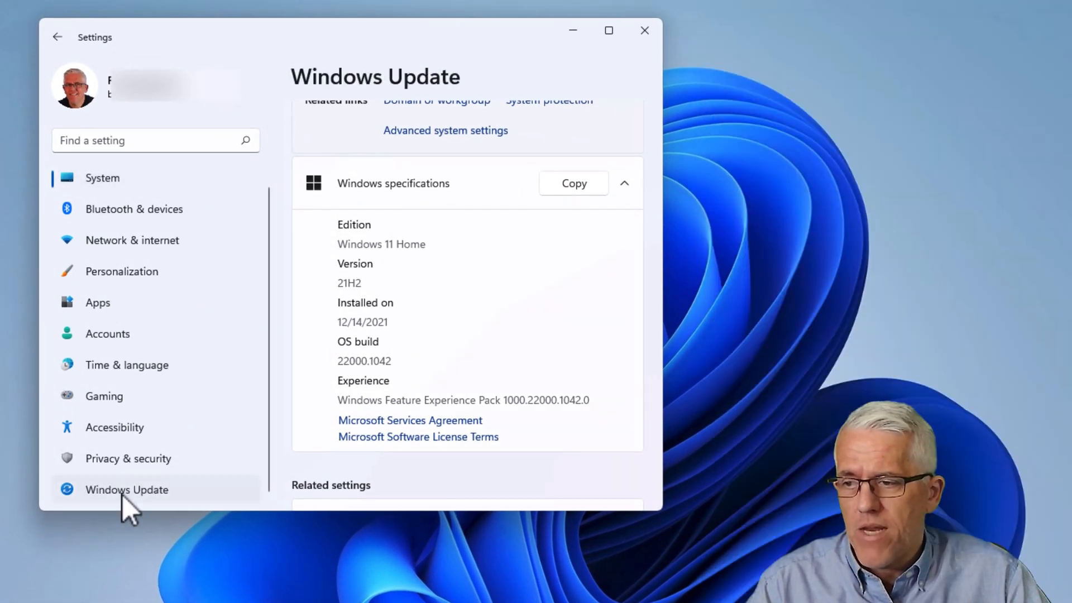
- Run Check for updates in Windows Update on both the 21H2 and 22H2 VMs
left_click(126, 489)
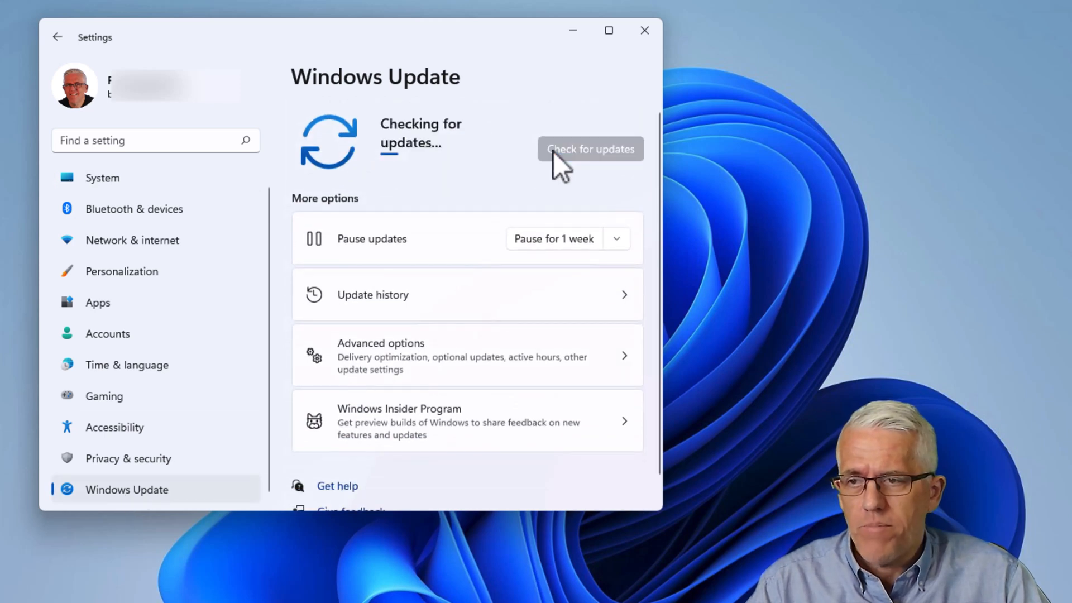
mouse_move(454, 164)
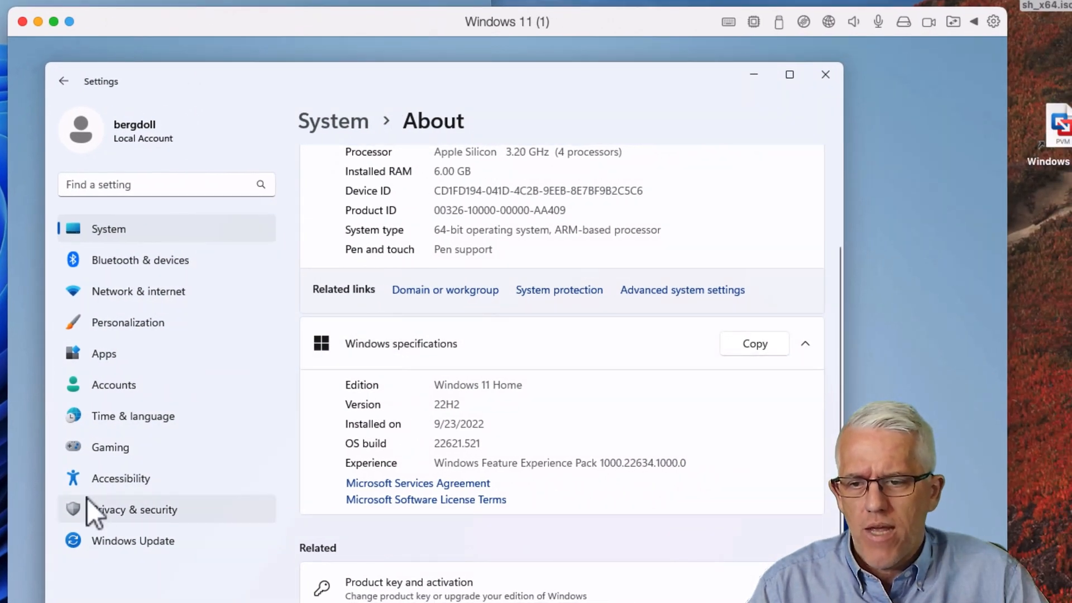
left_click(133, 540)
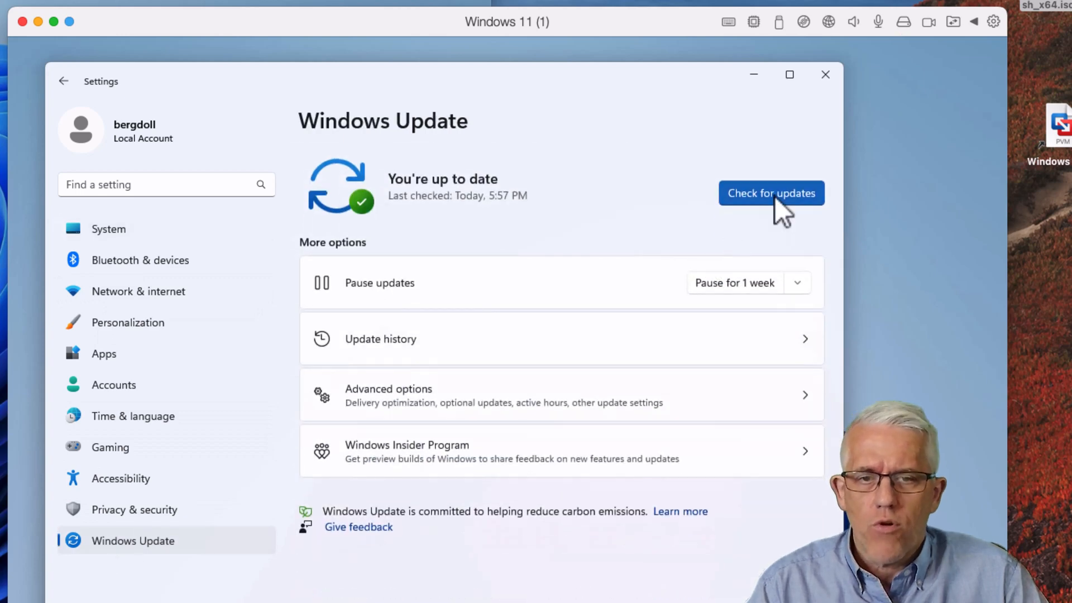
left_click(770, 193)
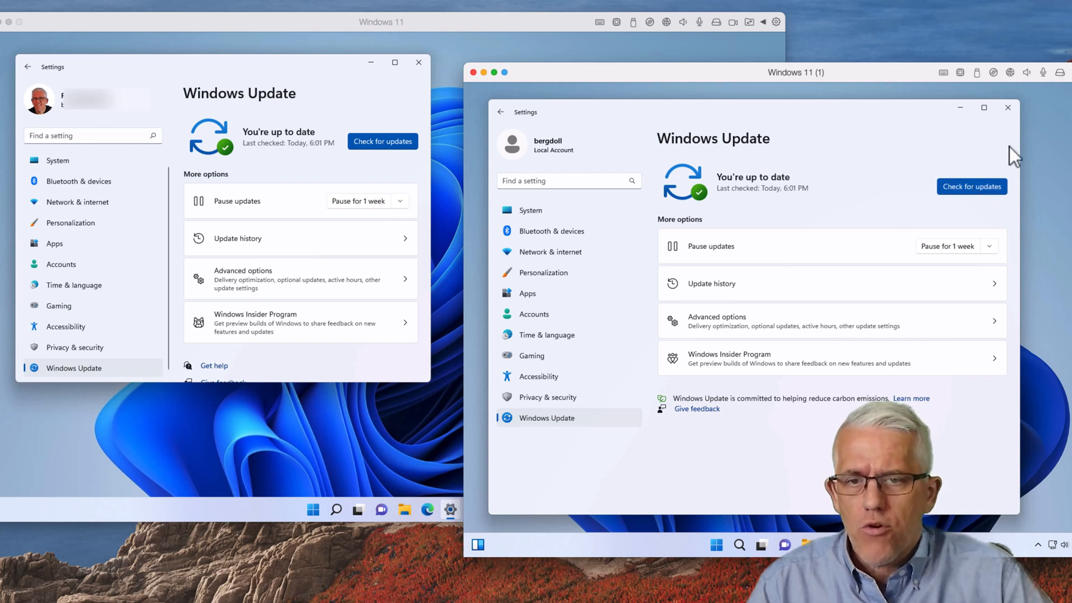
mouse_move(875, 181)
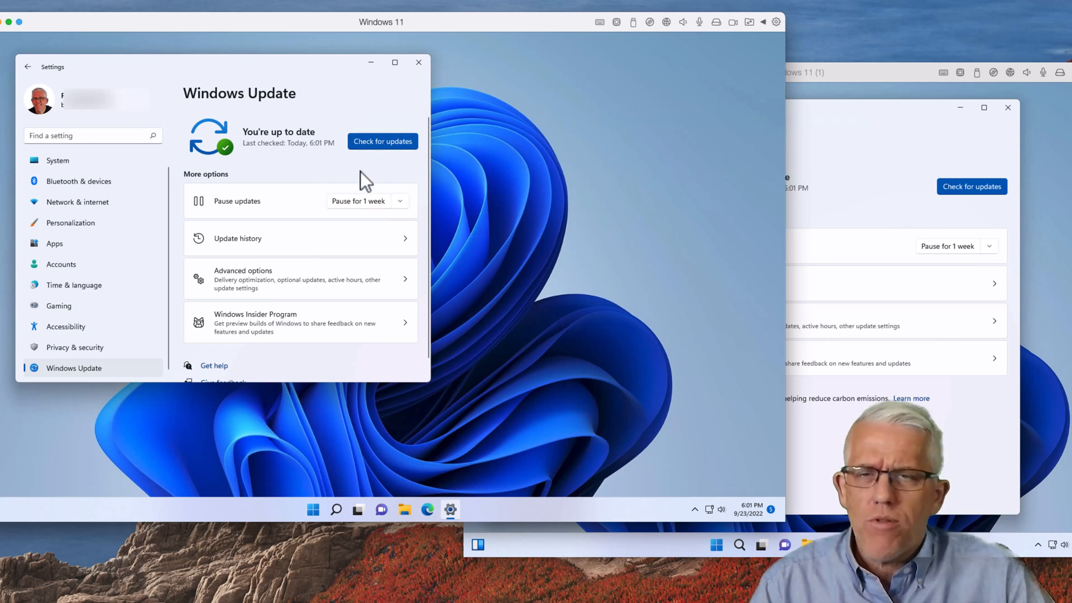
mouse_move(760, 161)
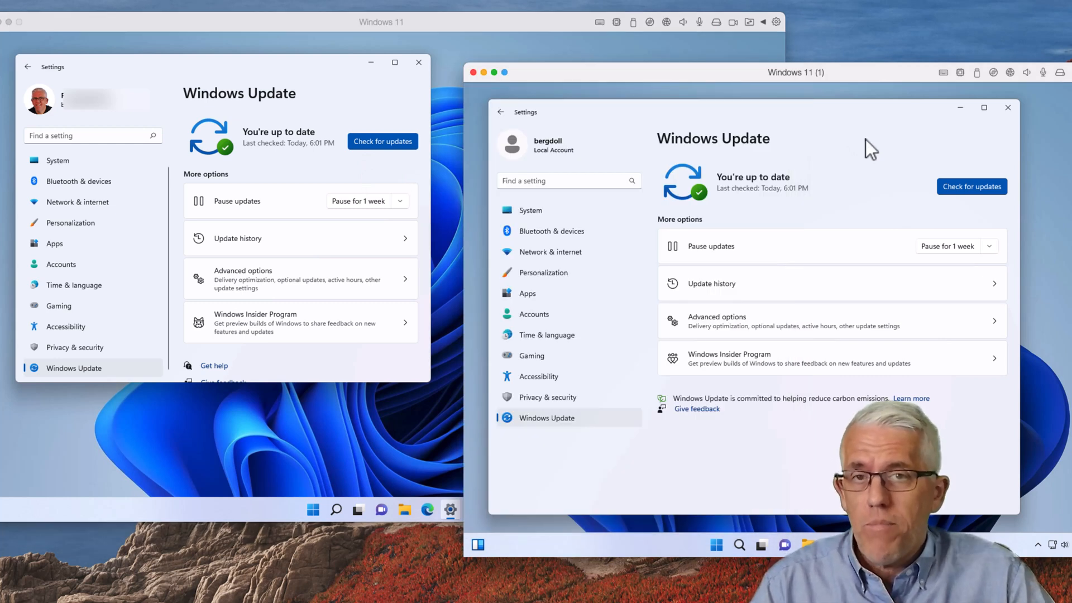
mouse_move(727, 272)
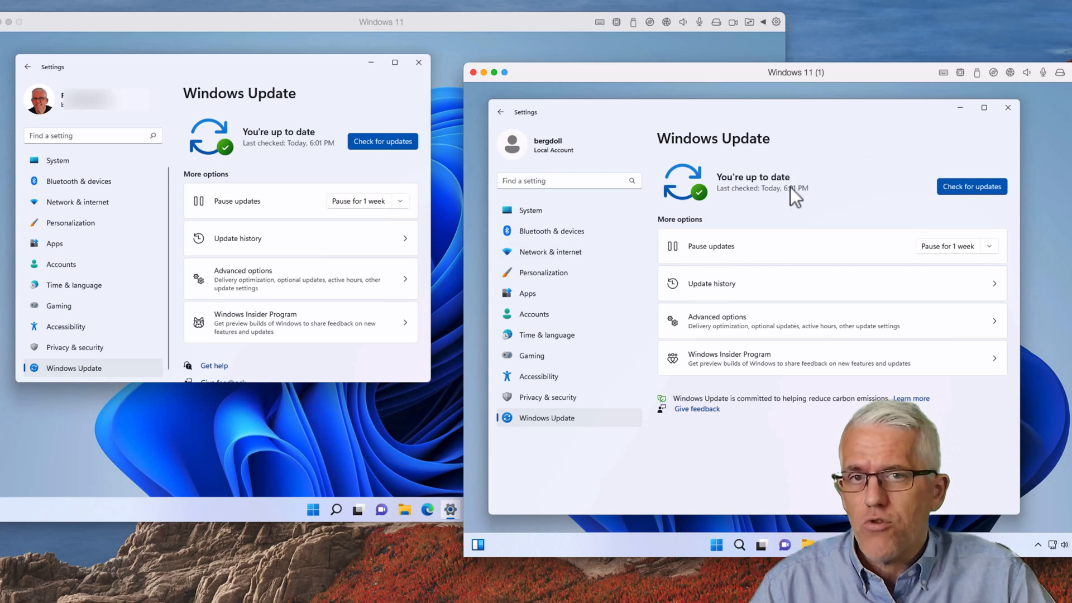
mouse_move(827, 159)
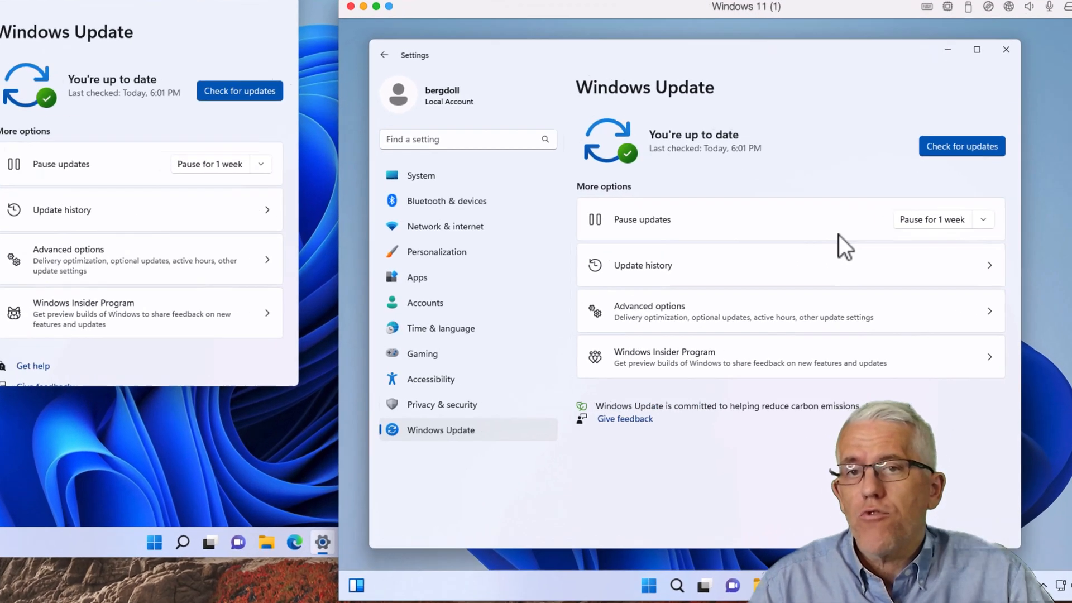
- Go to the Privacy & security page of Settings on the newer VM
left_click(442, 404)
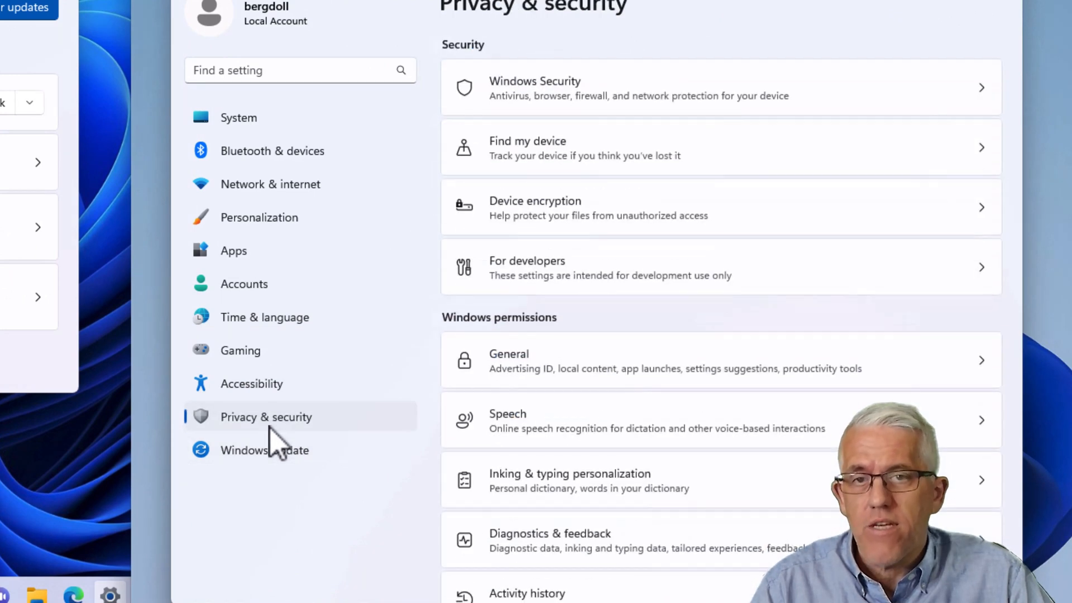
mouse_move(567, 102)
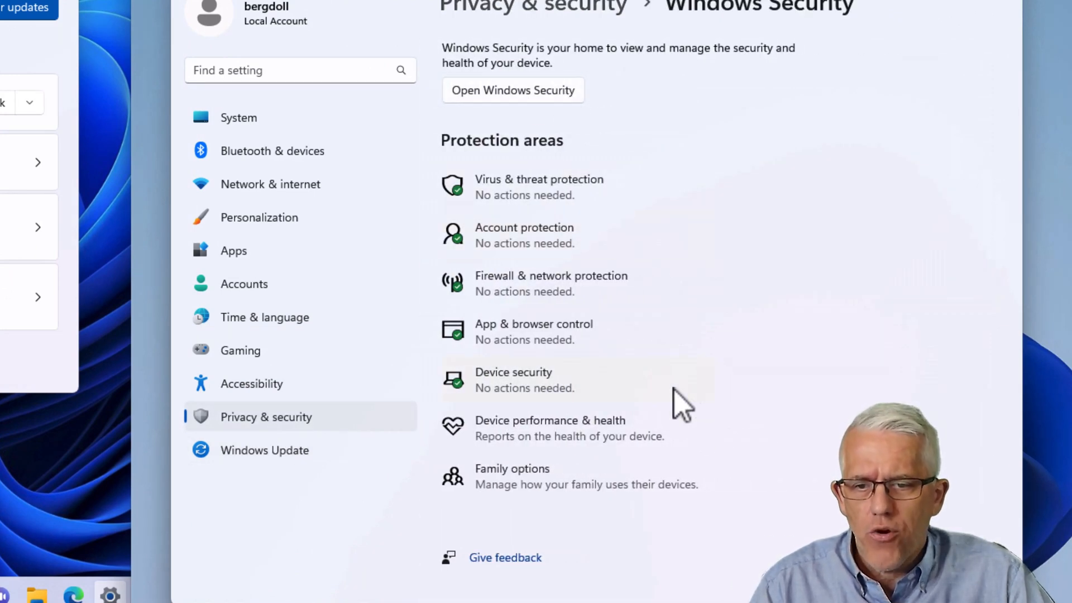
mouse_move(512, 194)
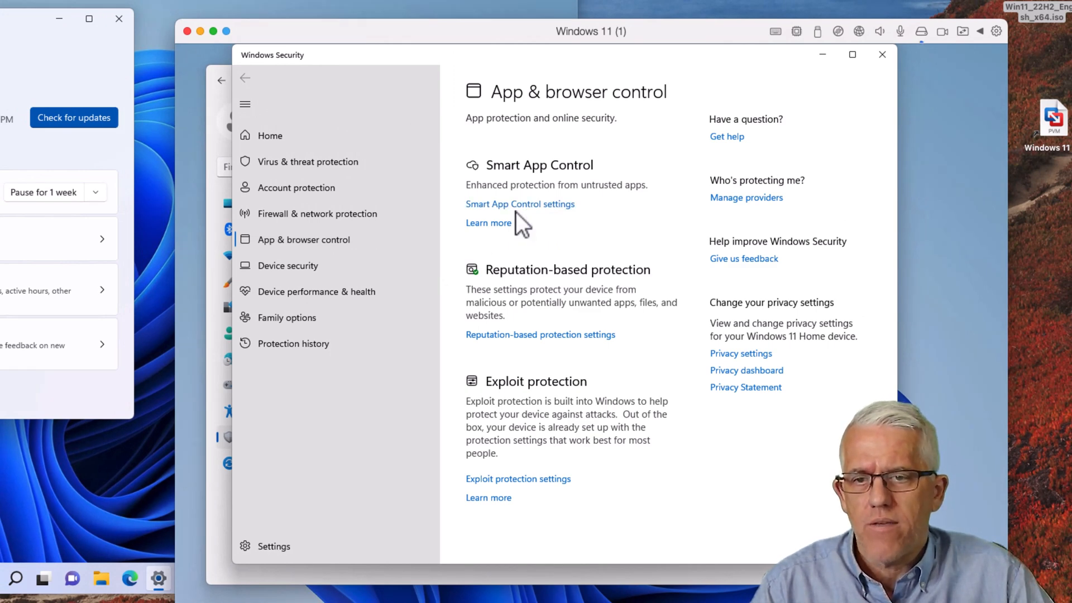
- Show the Smart App Control page on the 22H2 VM, set to Evaluation mode
left_click(519, 203)
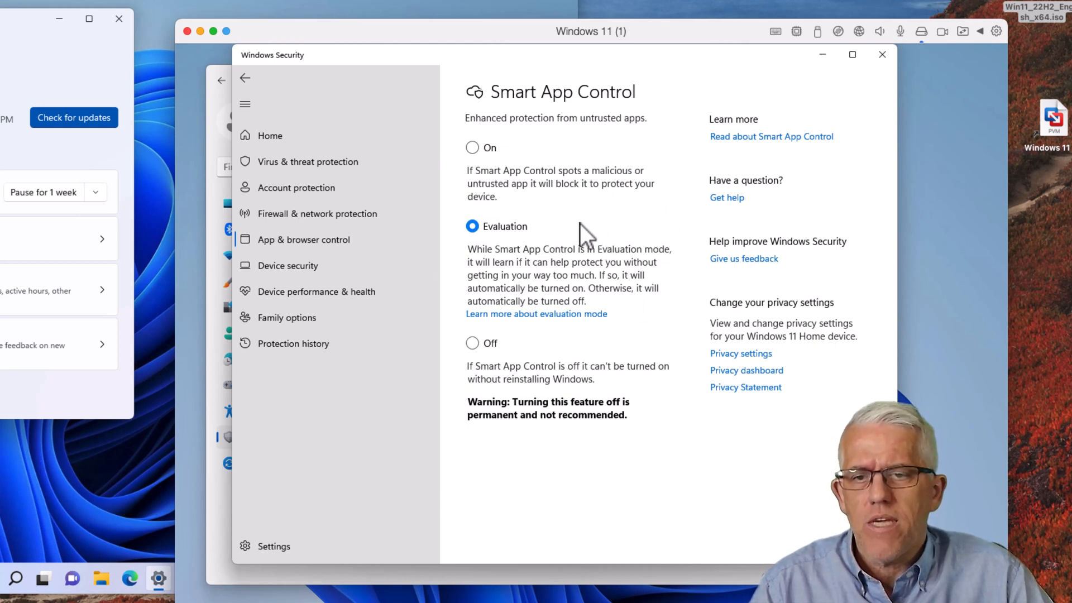
mouse_move(601, 236)
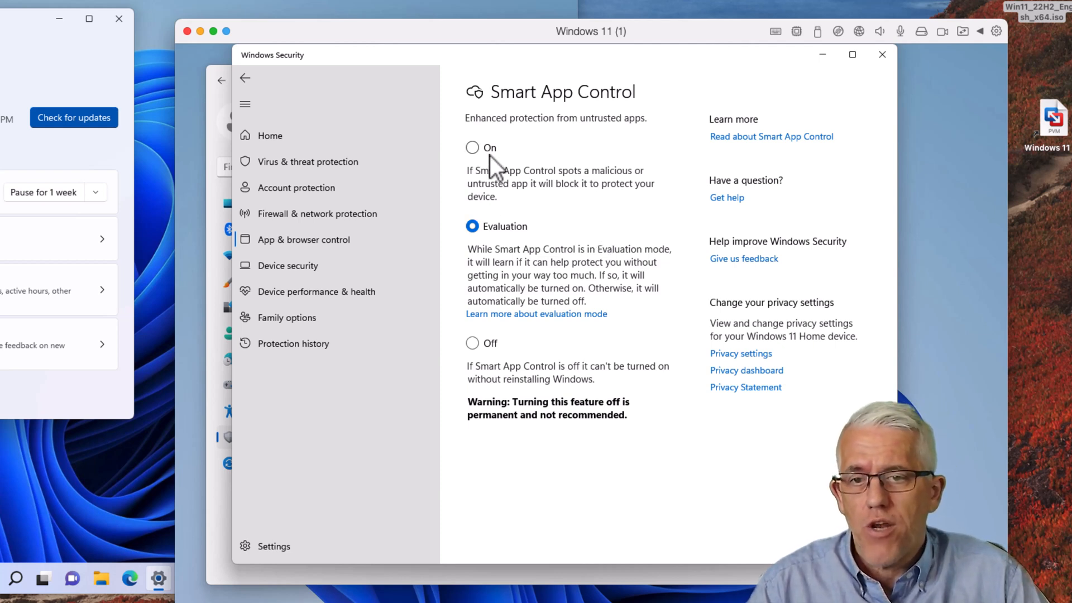
mouse_move(540, 236)
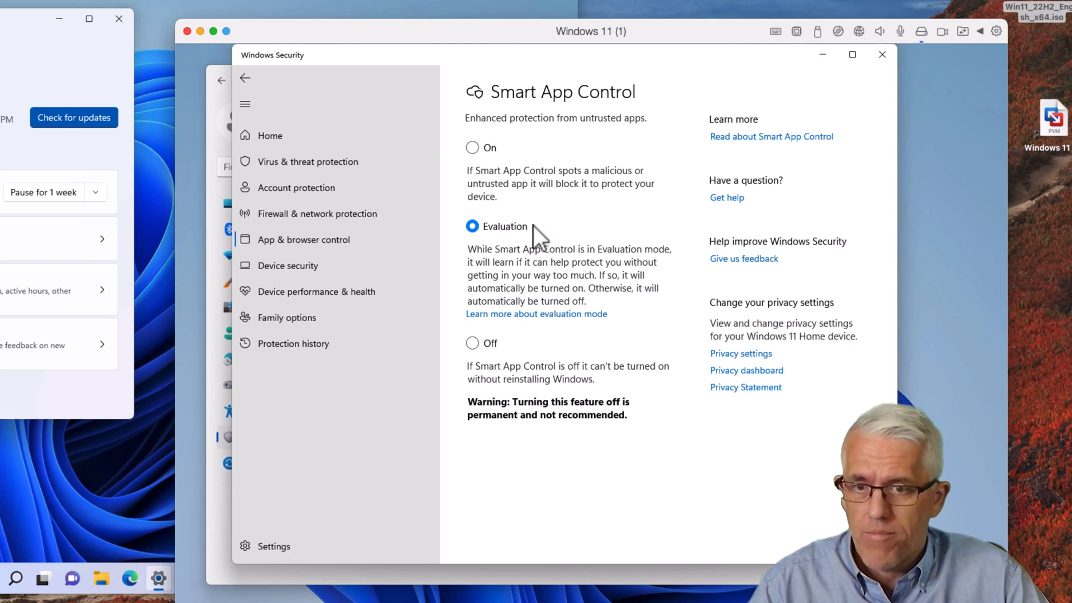
mouse_move(612, 339)
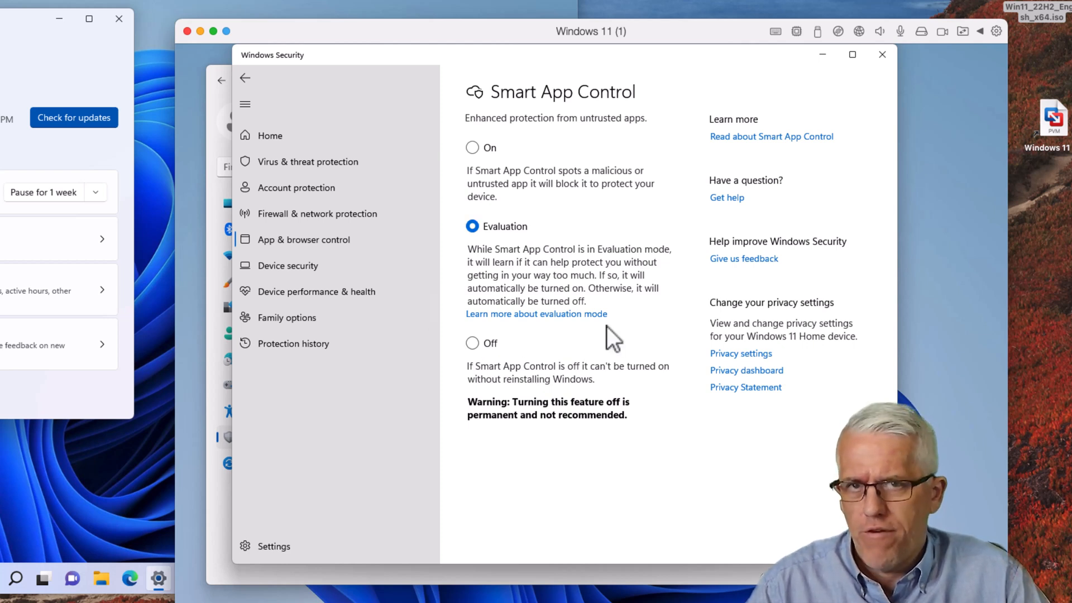
mouse_move(622, 235)
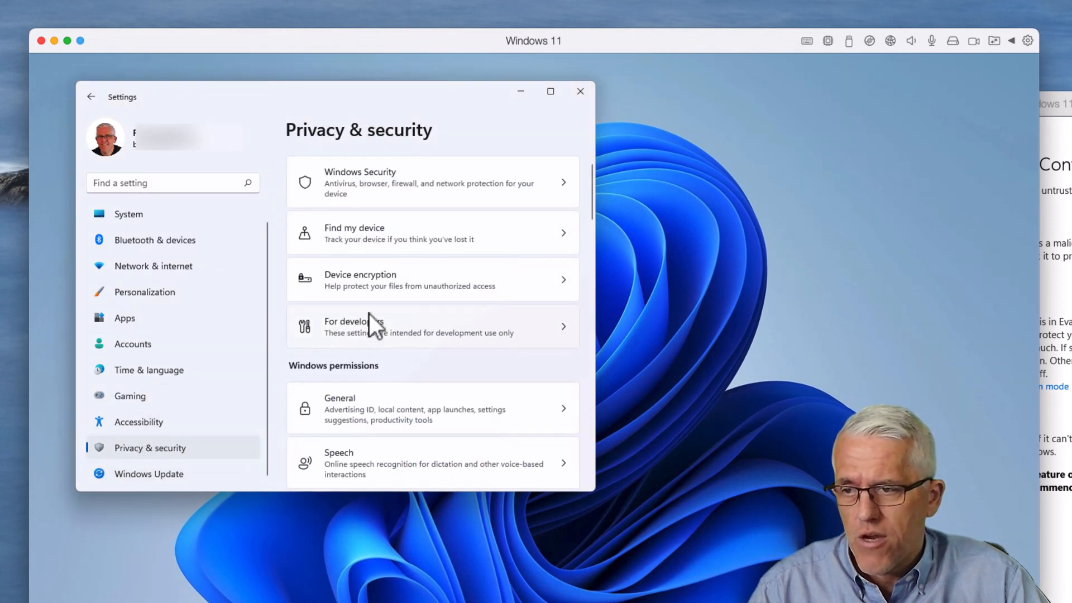
- Launch the Windows Security app from Privacy & security on the older 21H2 VM
left_click(431, 182)
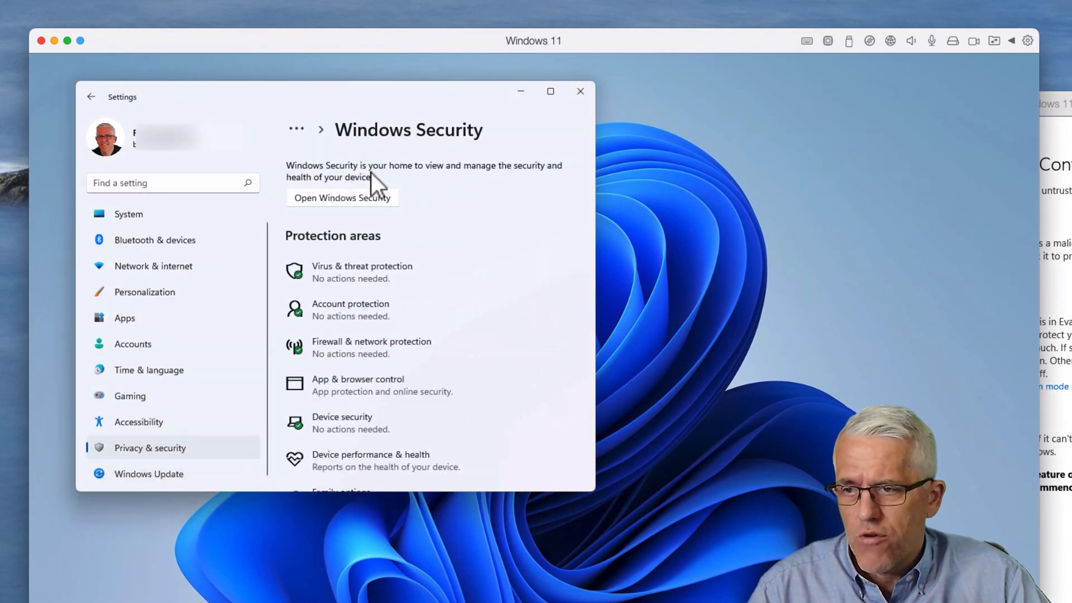
left_click(342, 198)
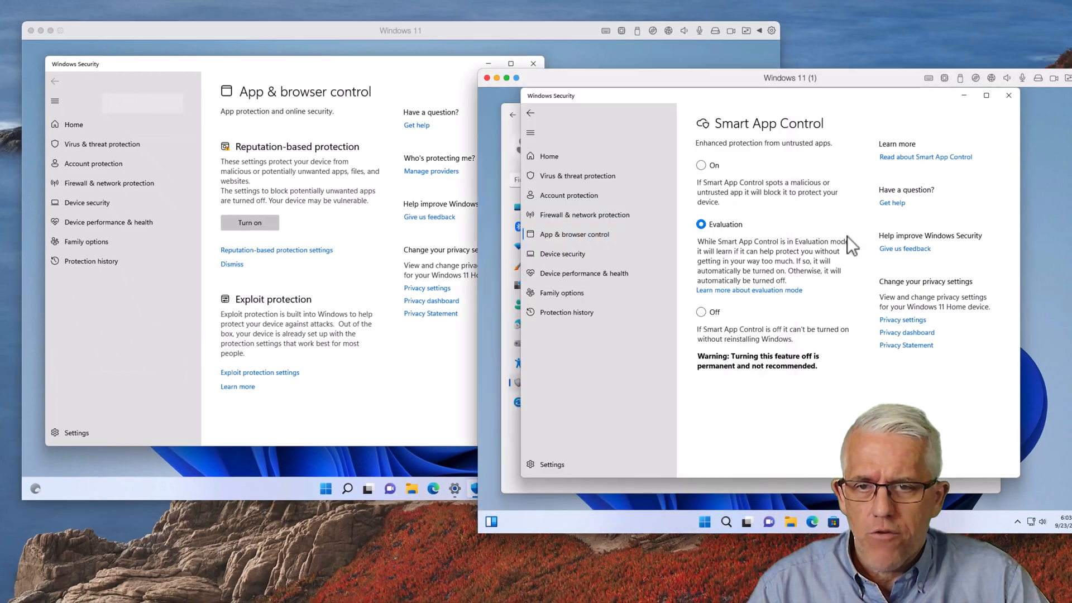
mouse_move(325, 249)
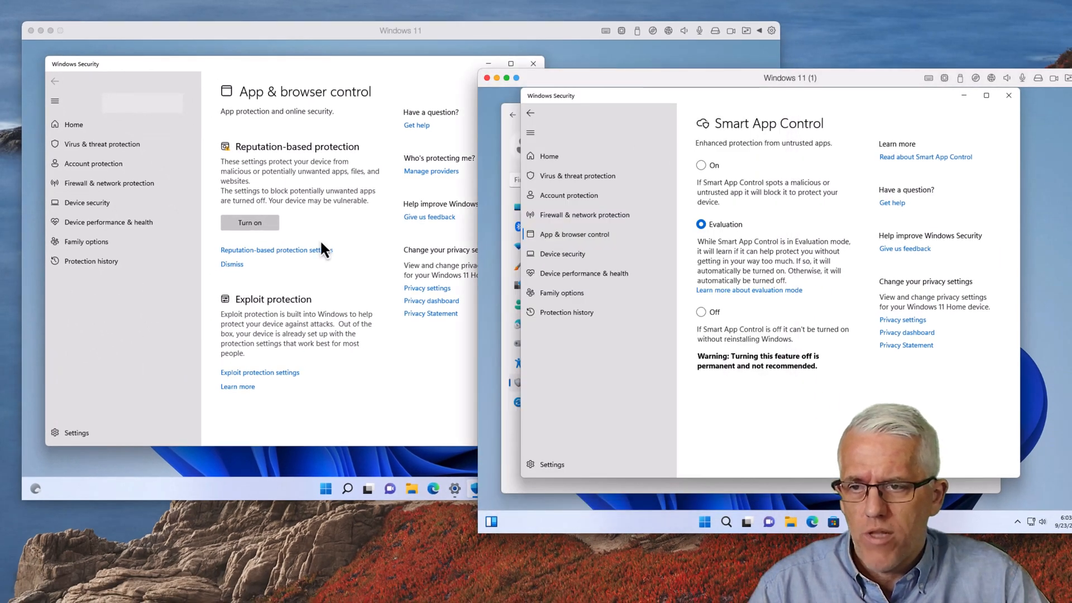
mouse_move(831, 407)
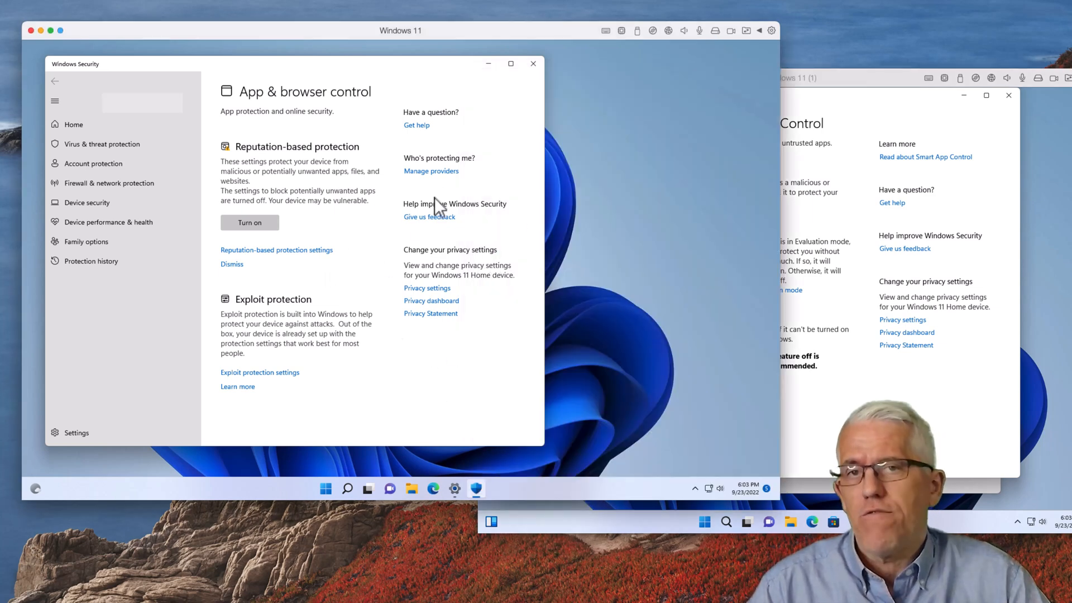
mouse_move(846, 369)
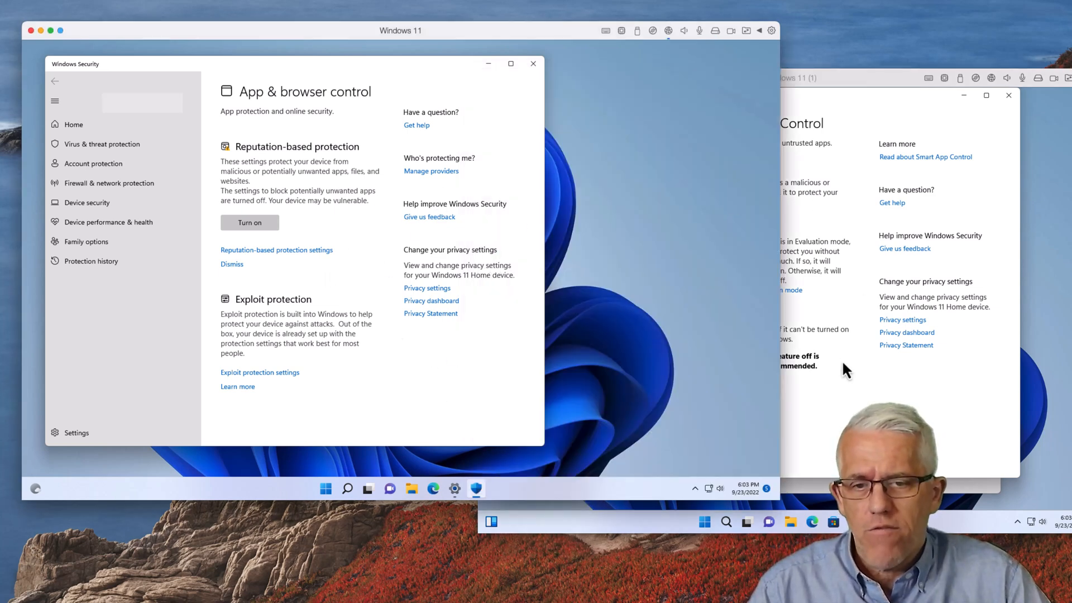